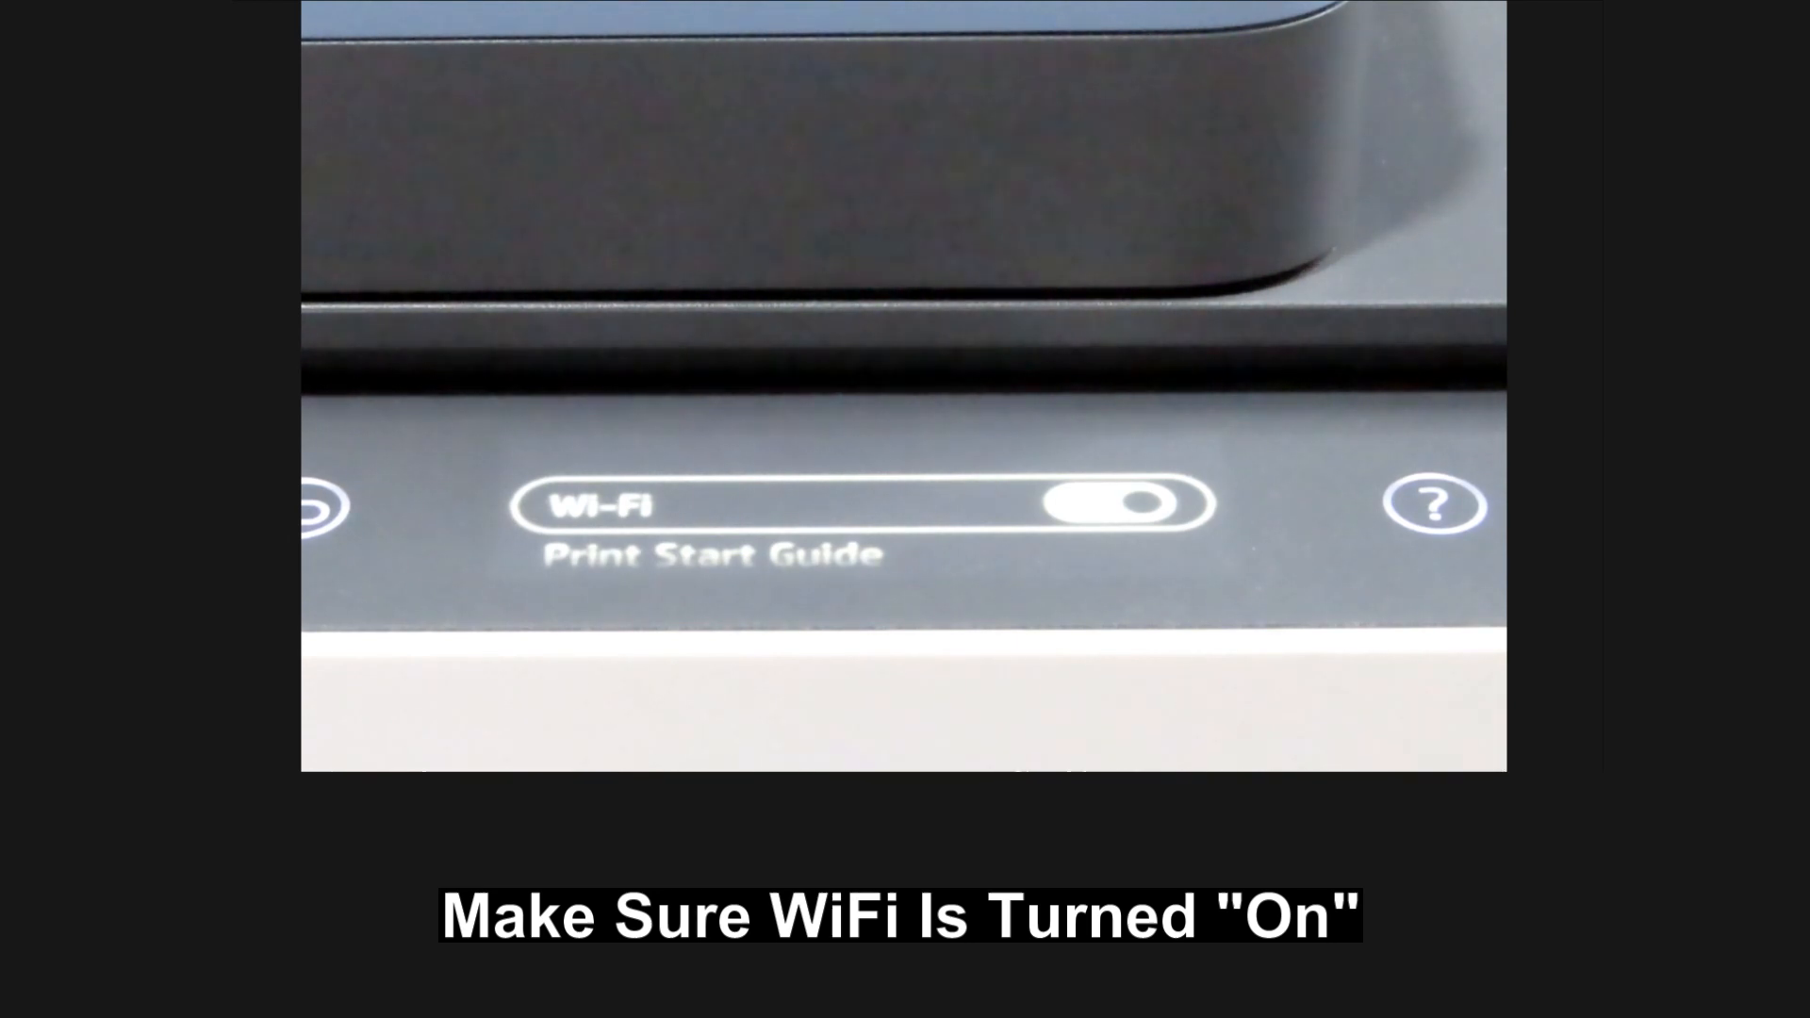
Step: Start wireless setup with Wi-Fi On so the printer begins searching for nearby routers
left_click(1114, 506)
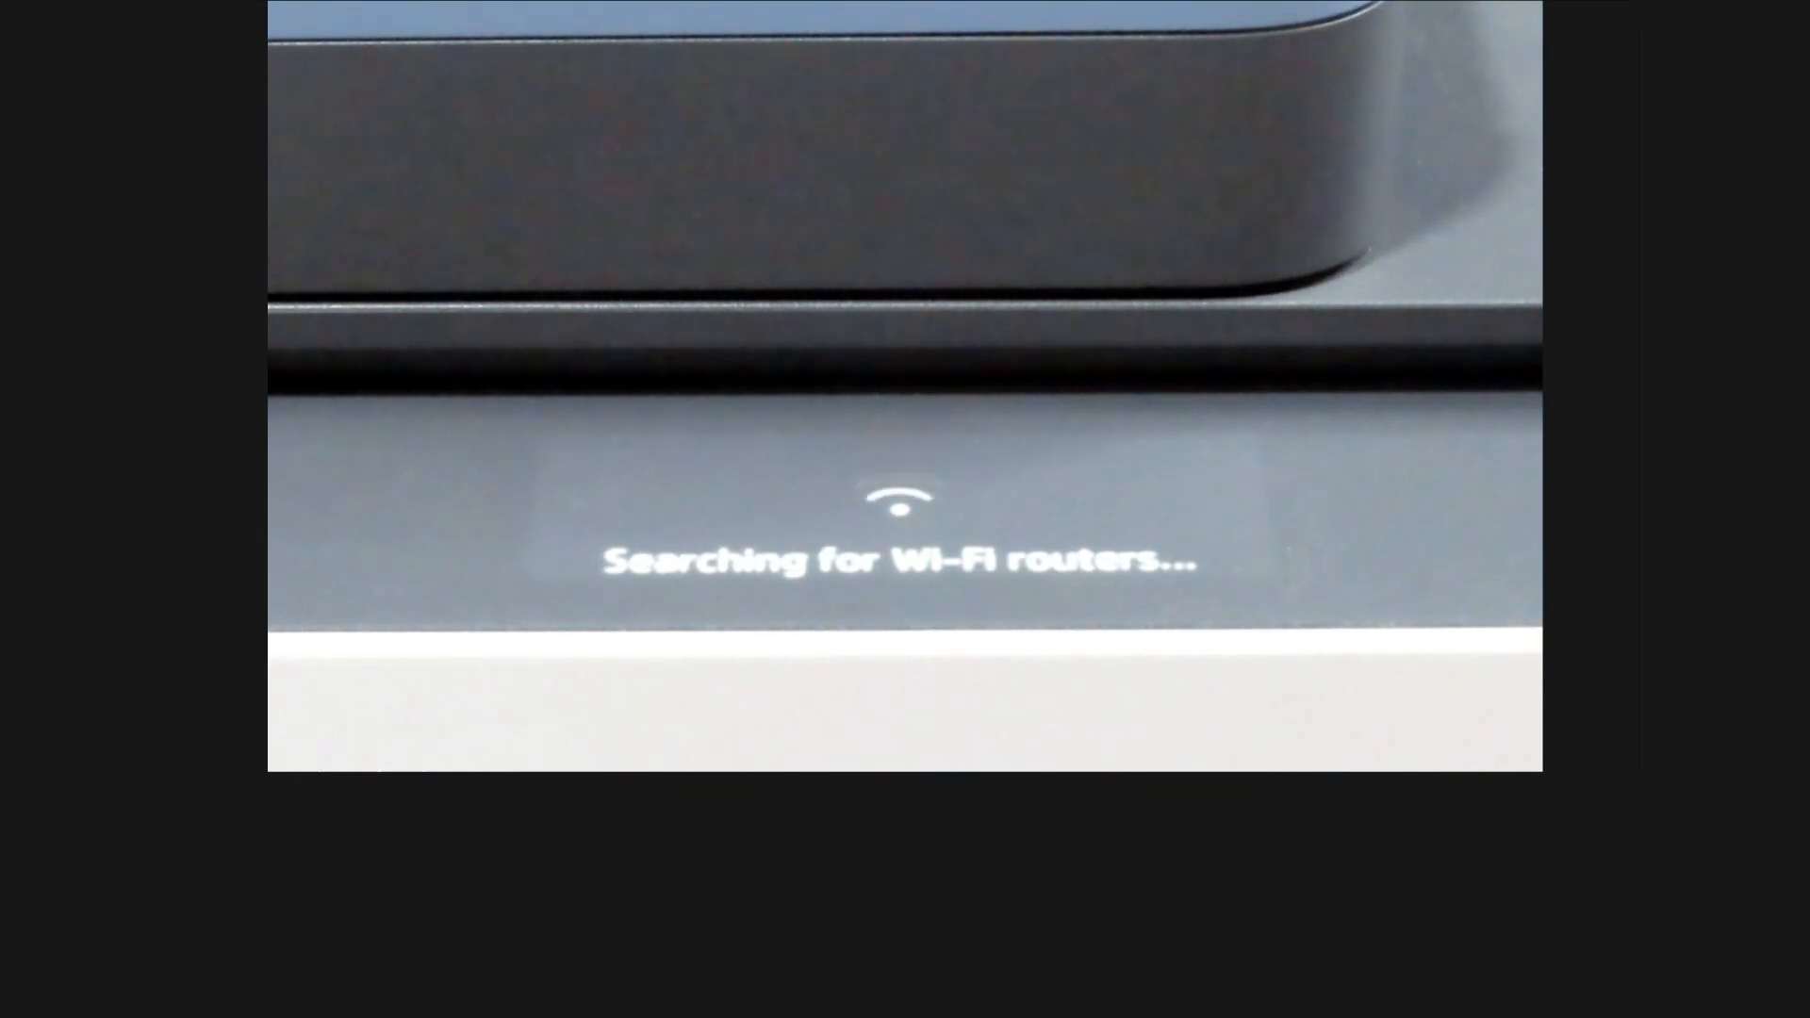